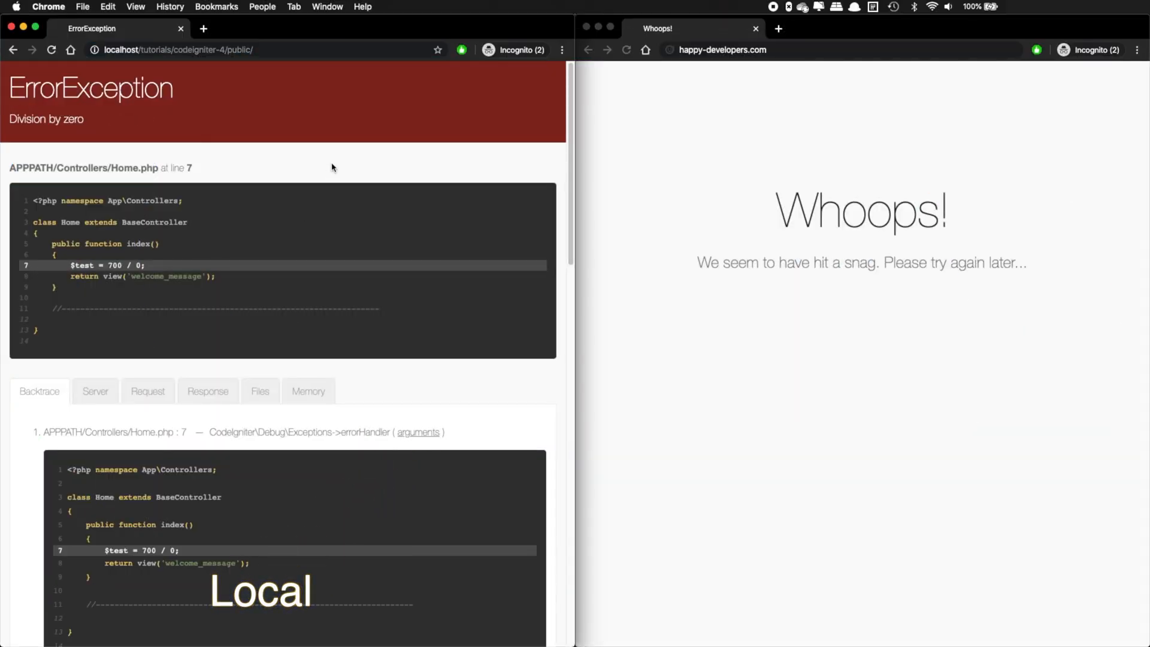
Step: Bring up the CodeIgniter 'Handling Multiple Environments' guide at the ENVIRONMENT constant section
{"action": "scroll", "scroll_direction": "down", "scroll_amount": 3}
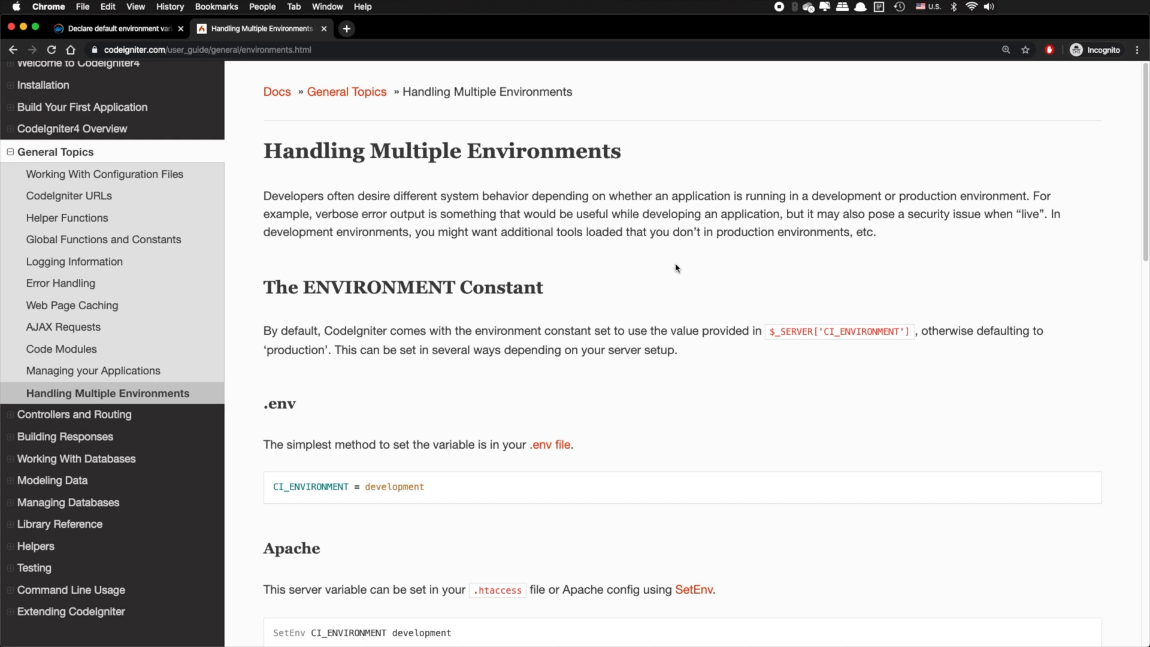
{"action": "mouse_move", "coordinate": [274, 446]}
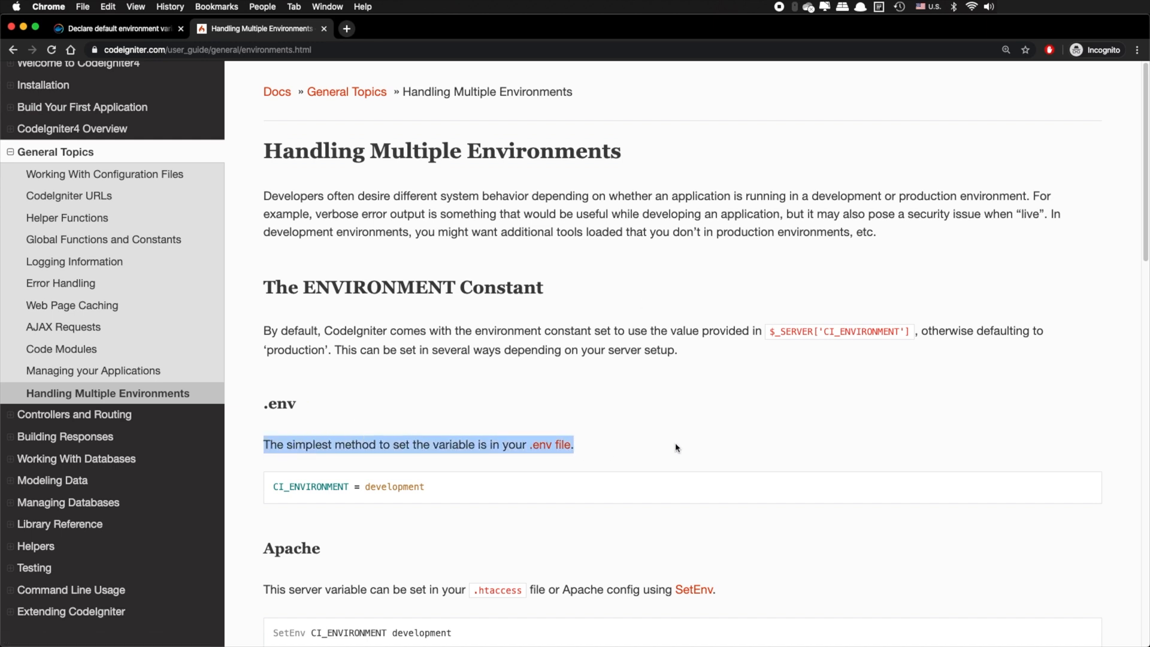
Step: Switch to the Docker docs page on declaring default environment variables in a .env file
{"action": "left_click", "coordinate": [604, 455]}
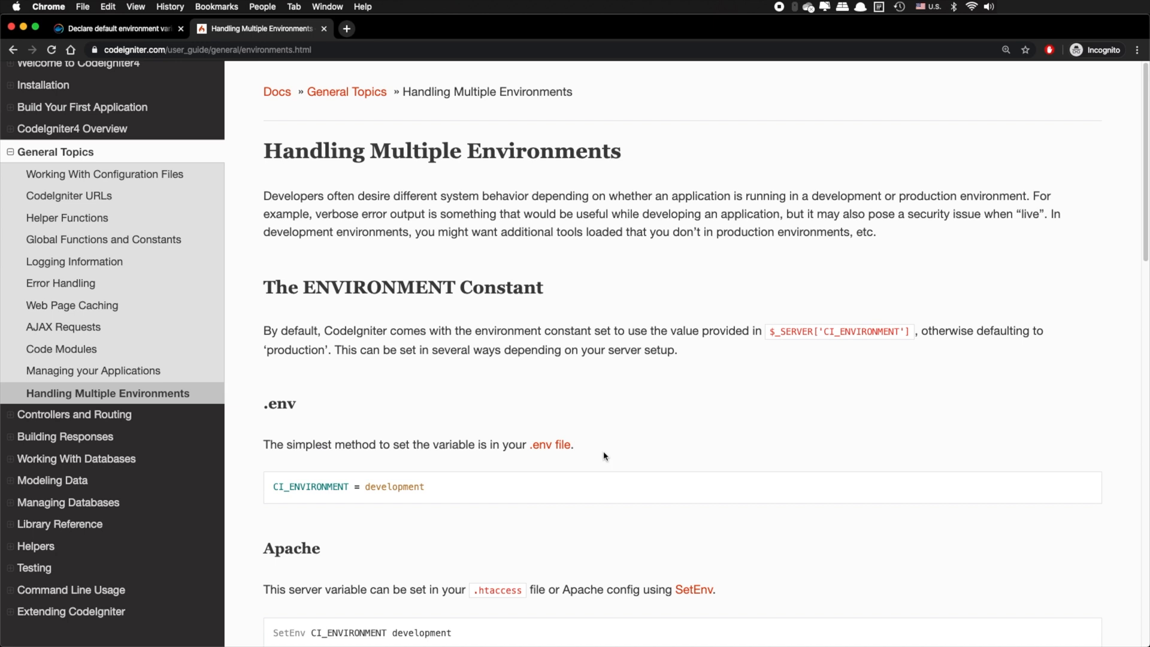
{"action": "mouse_move", "coordinate": [214, 86]}
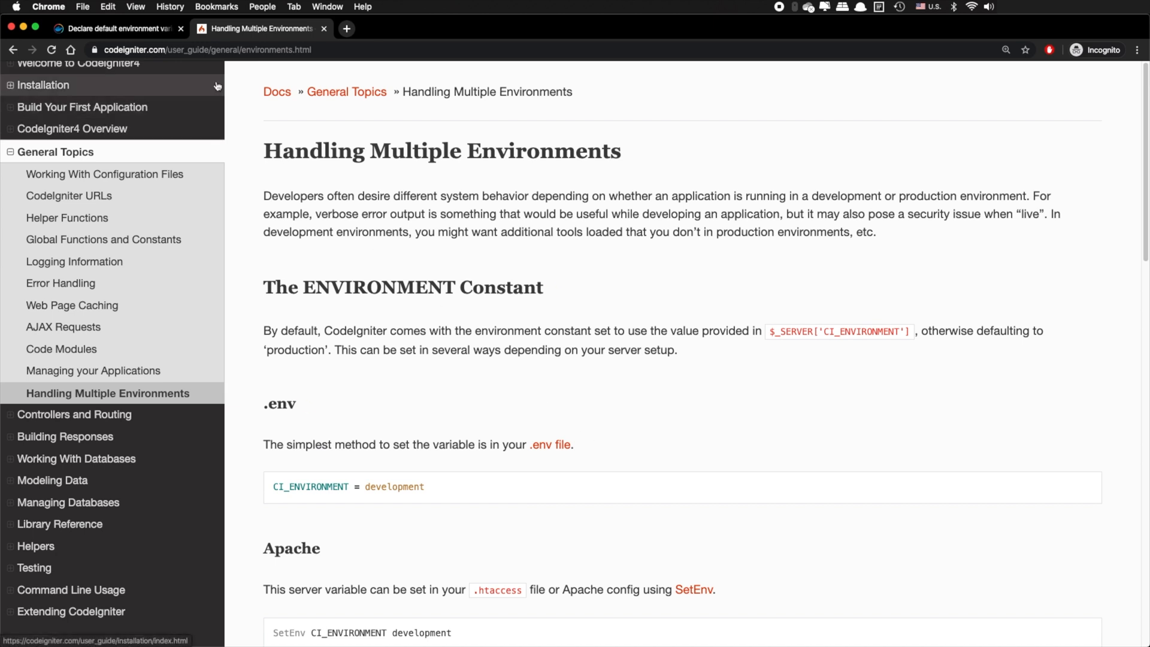
{"action": "left_click", "coordinate": [114, 29]}
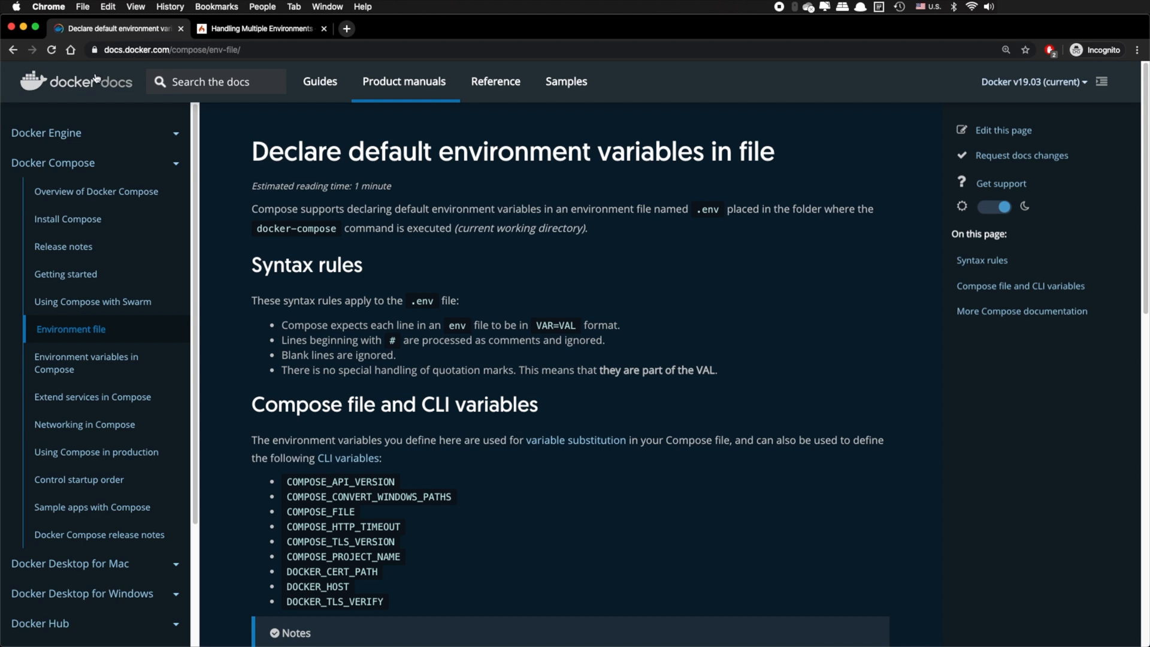
{"action": "mouse_move", "coordinate": [276, 336]}
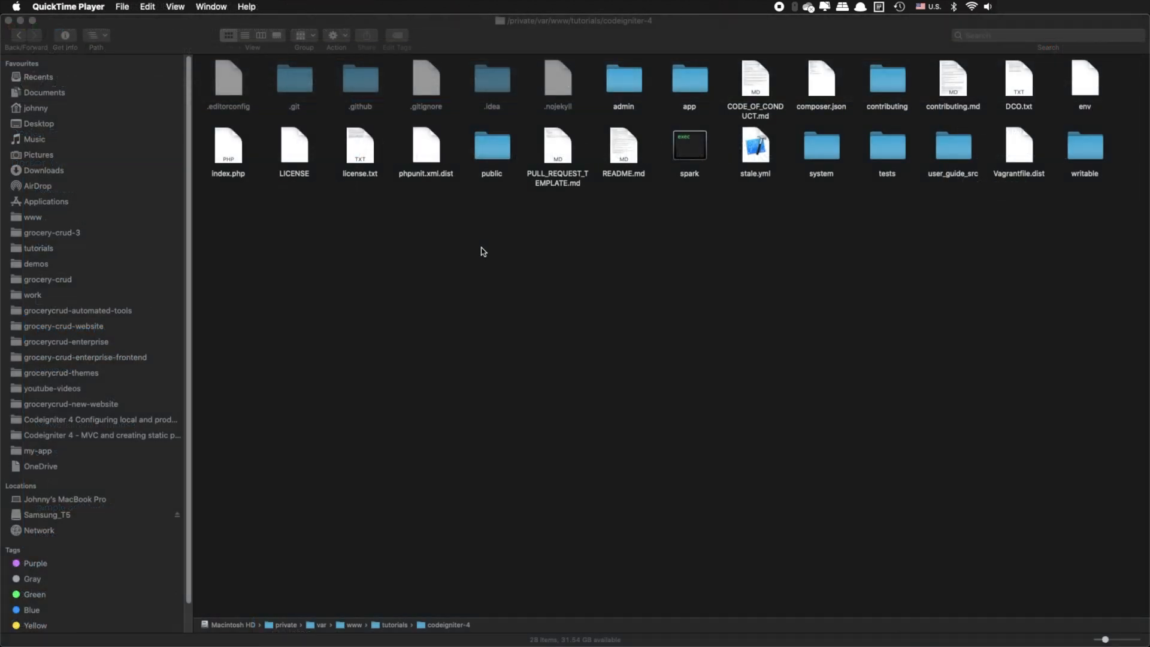
Step: Create .env in the codeigniter-4 folder and open it with Sublime Text via Open With
{"action": "left_click", "coordinate": [1083, 80]}
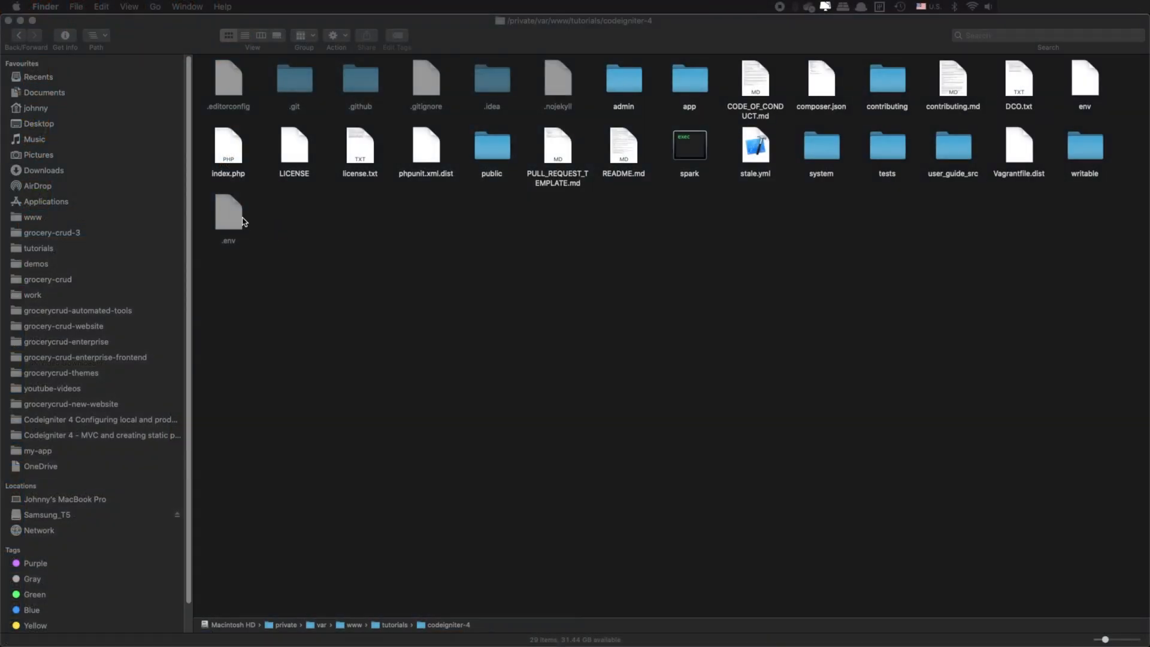
{"action": "right_click", "coordinate": [228, 211]}
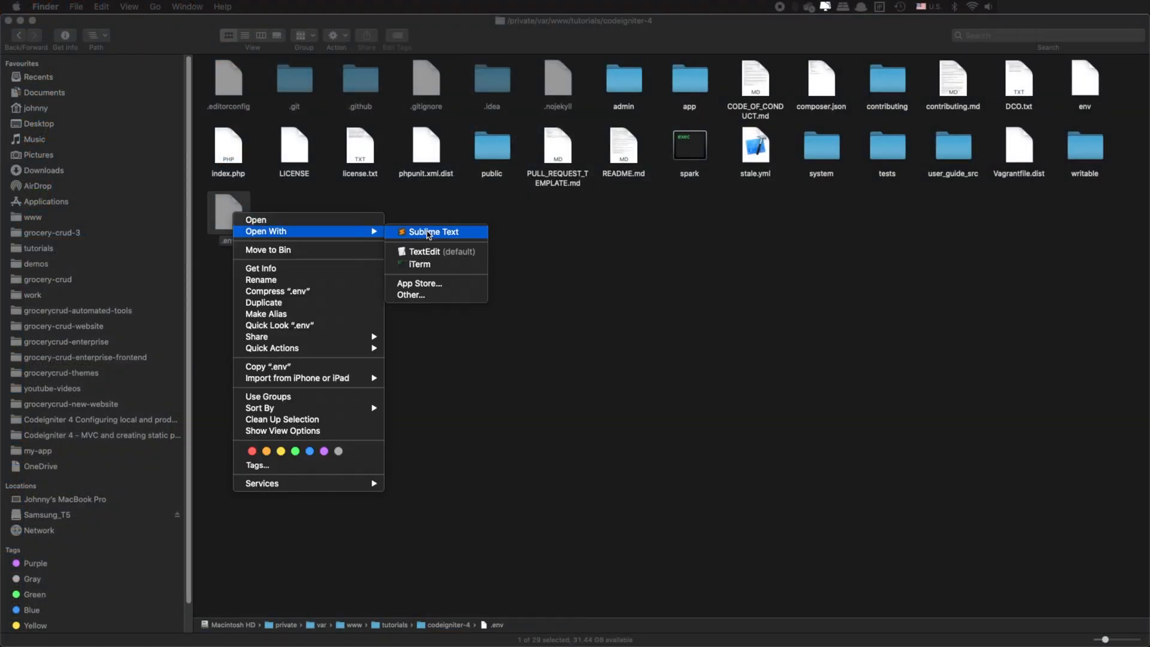
{"action": "left_click", "coordinate": [433, 231]}
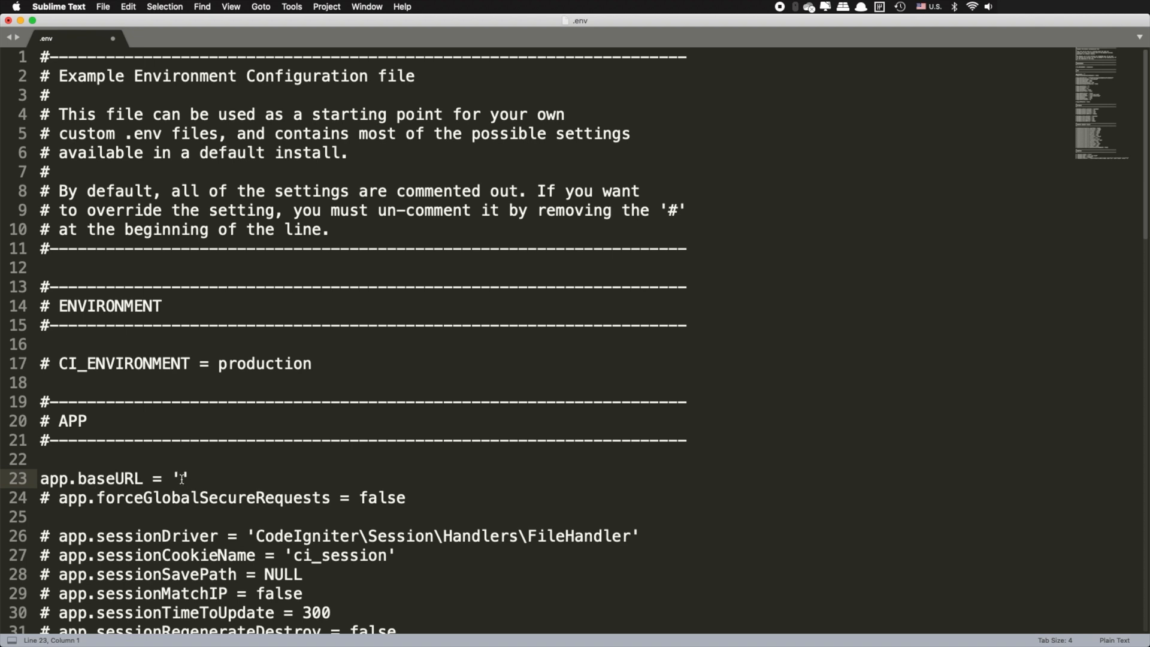
{"action": "type", "text": "https://www.grocerycrud.com"}
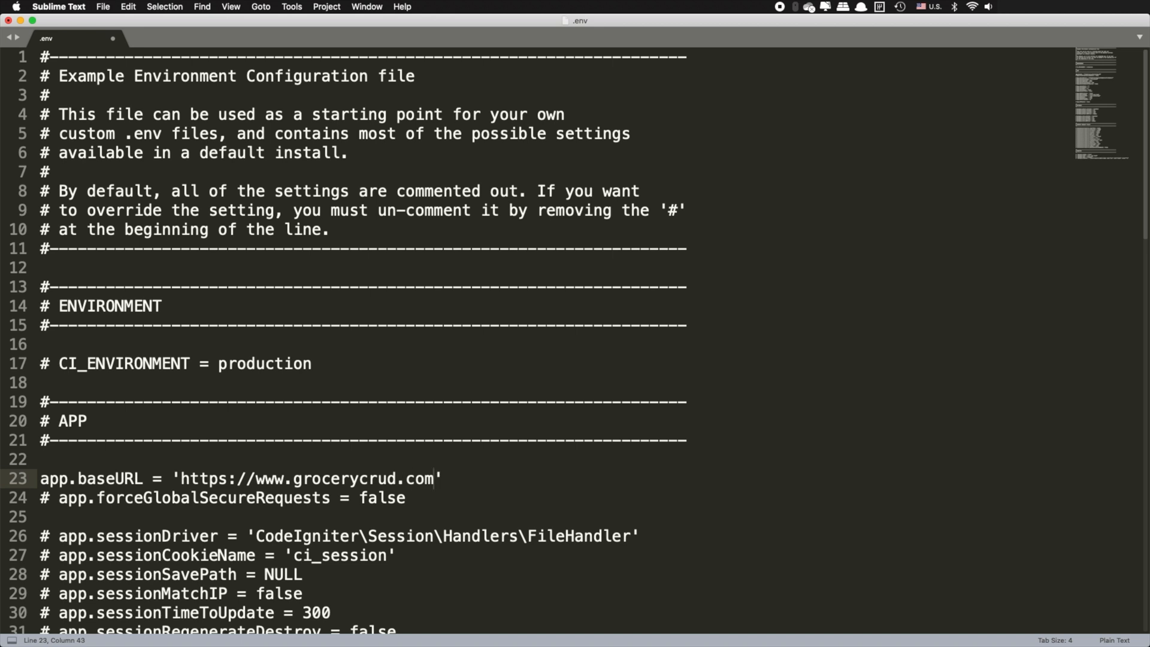
{"action": "left_click", "coordinate": [284, 477]}
{"action": "type", "text": "yo"}
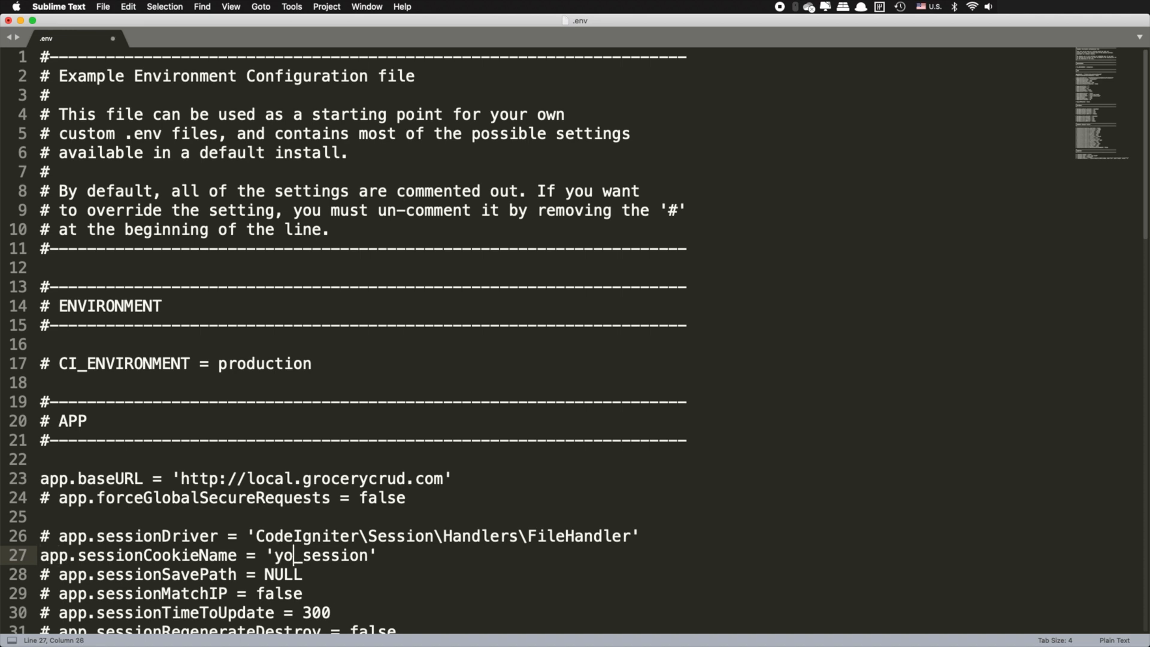
{"action": "type", "text": "u_rock"}
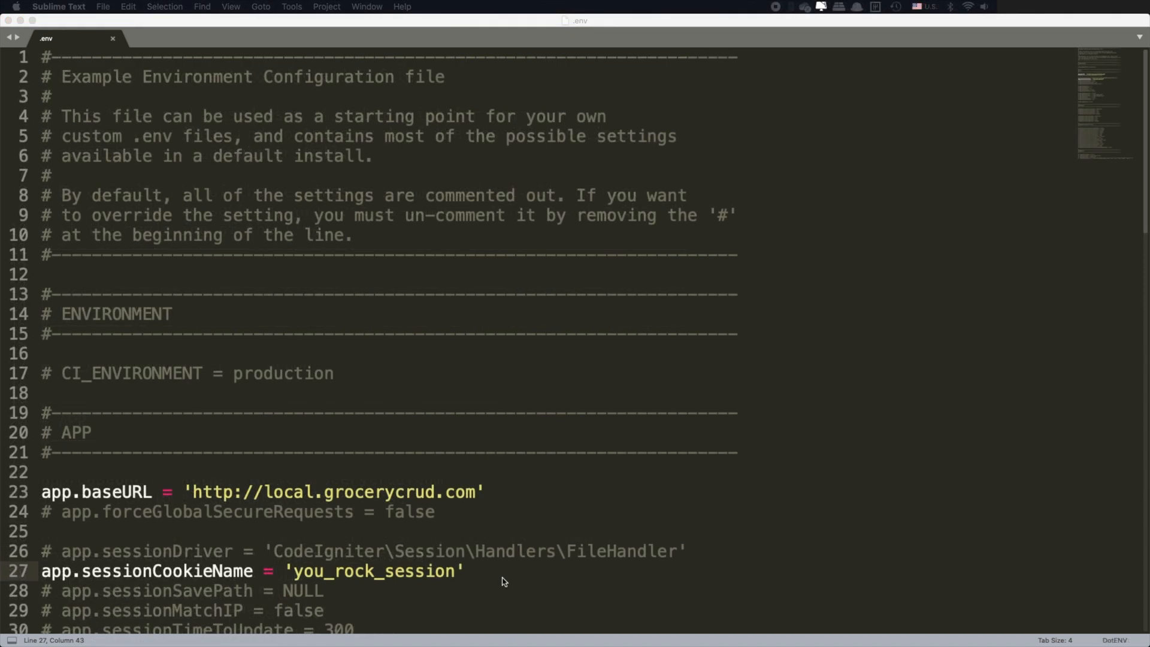
{"action": "mouse_move", "coordinate": [491, 573]}
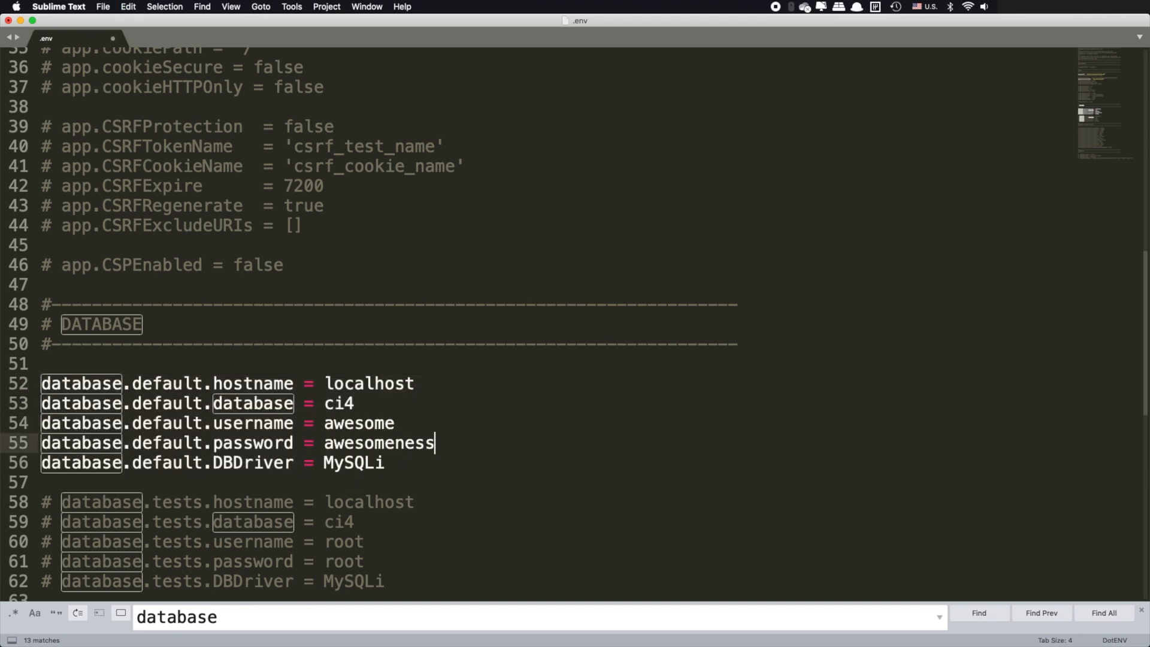
Step: Enable the database.default settings with awesome_db and set CI_ENVIRONMENT = development
{"action": "type", "text": "awesome_db"}
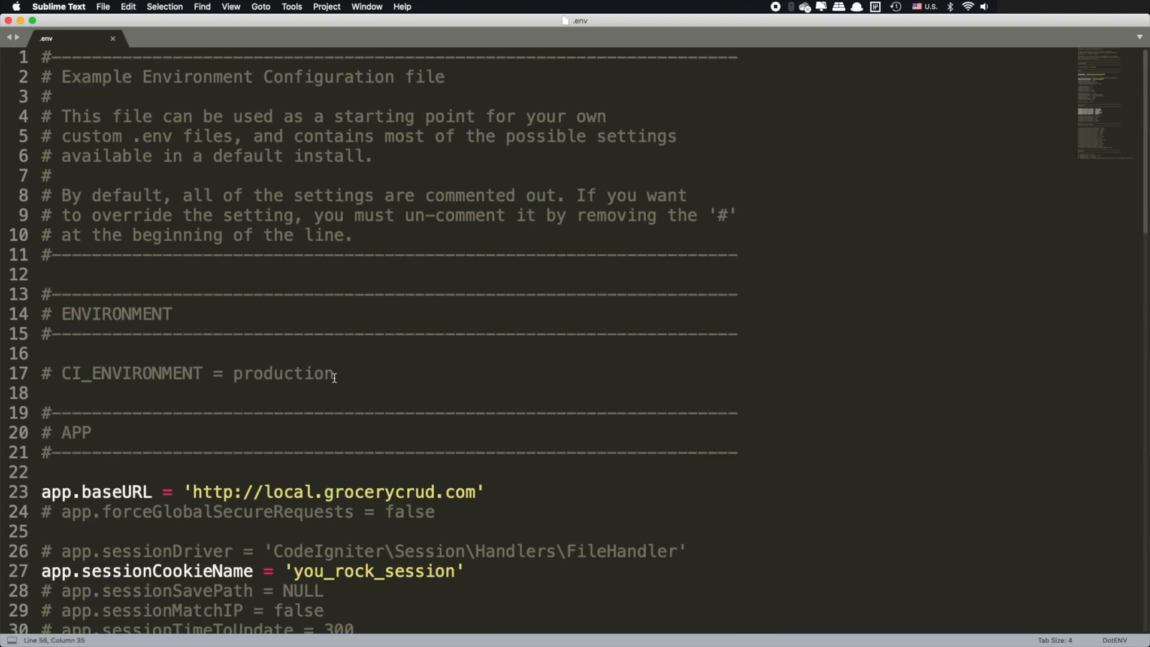
{"action": "left_click", "coordinate": [59, 373]}
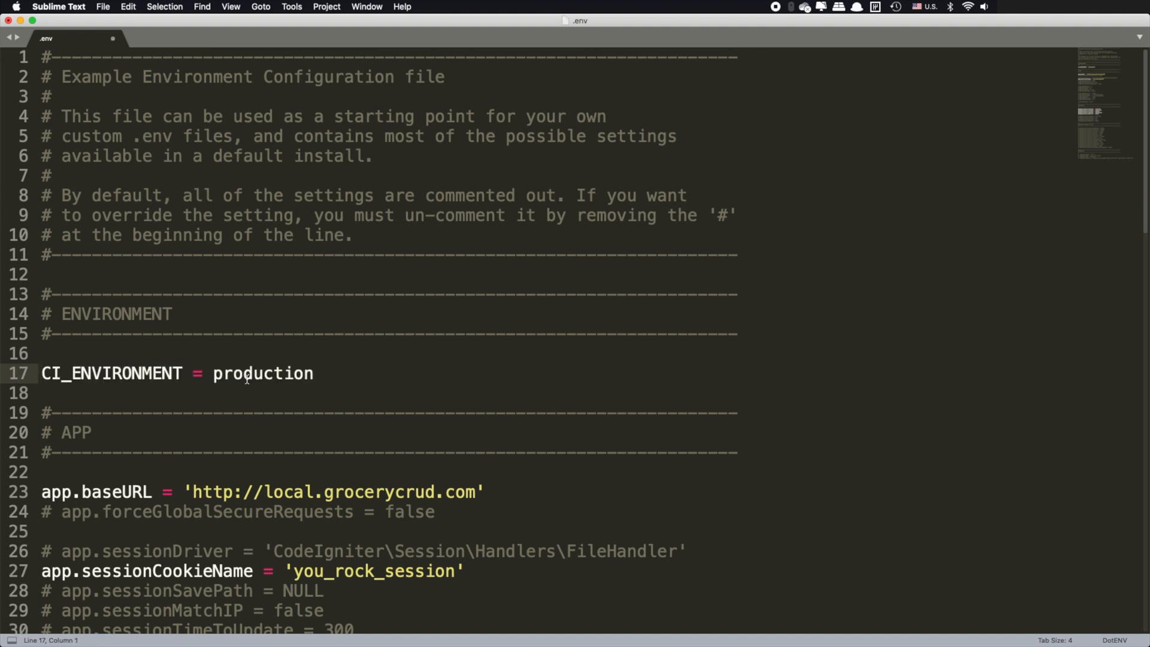
{"action": "type", "text": "devel"}
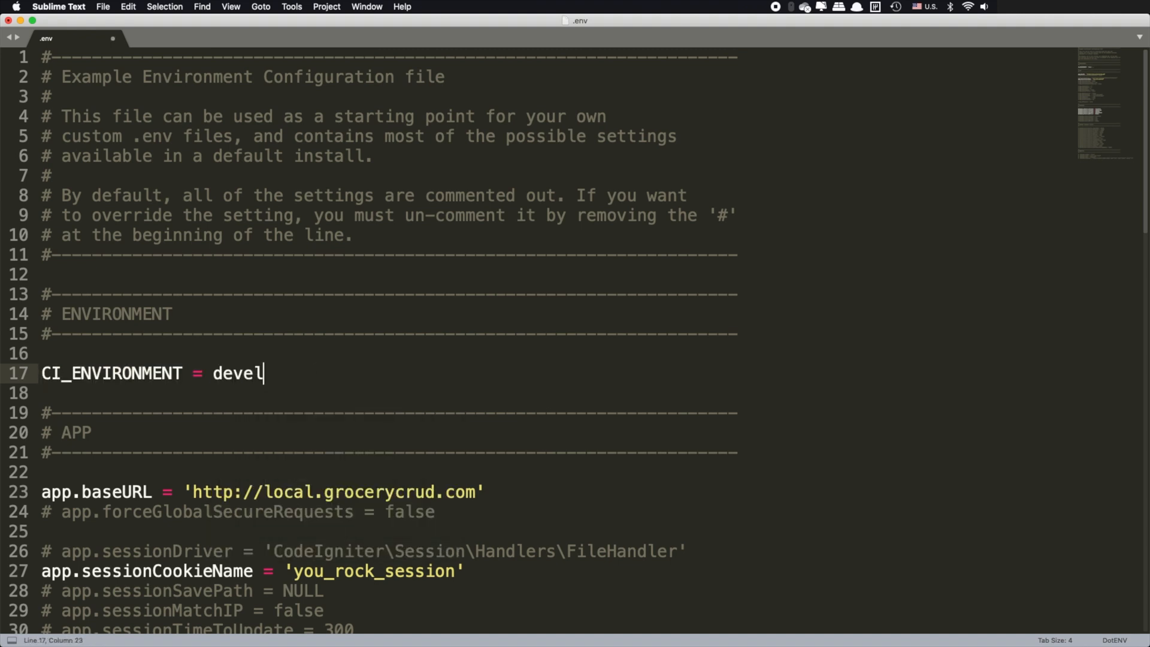
{"action": "type", "text": "opment"}
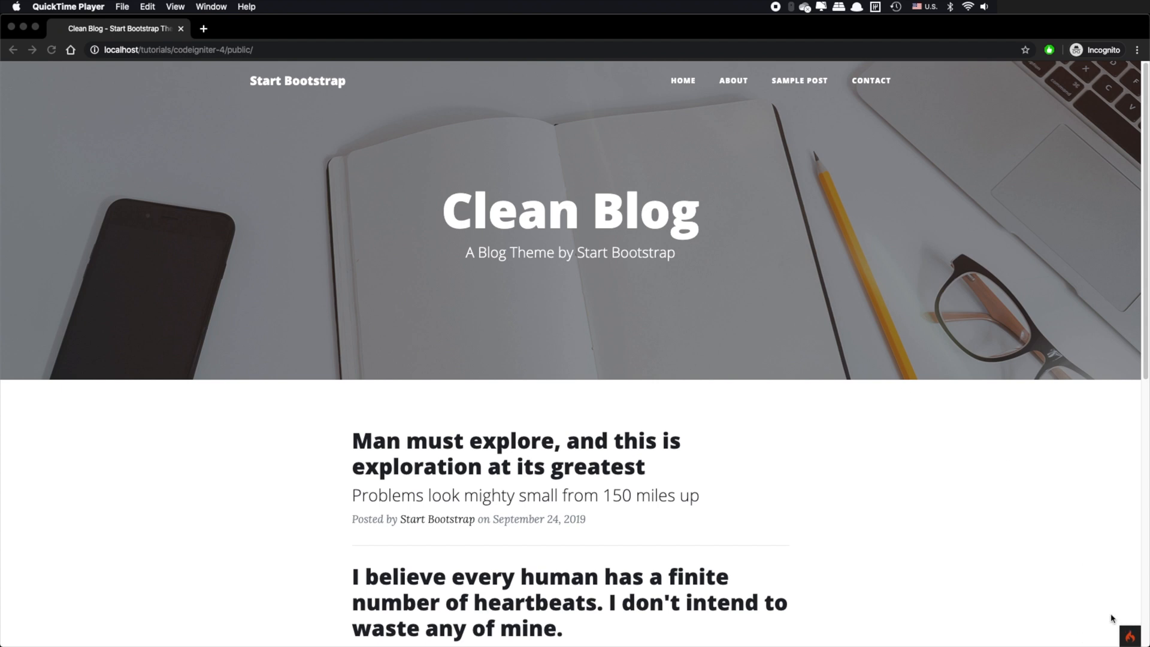
Step: Browse the debug toolbar's Files, Vars and Routes panels on the Clean Blog page
{"action": "left_click", "coordinate": [232, 635]}
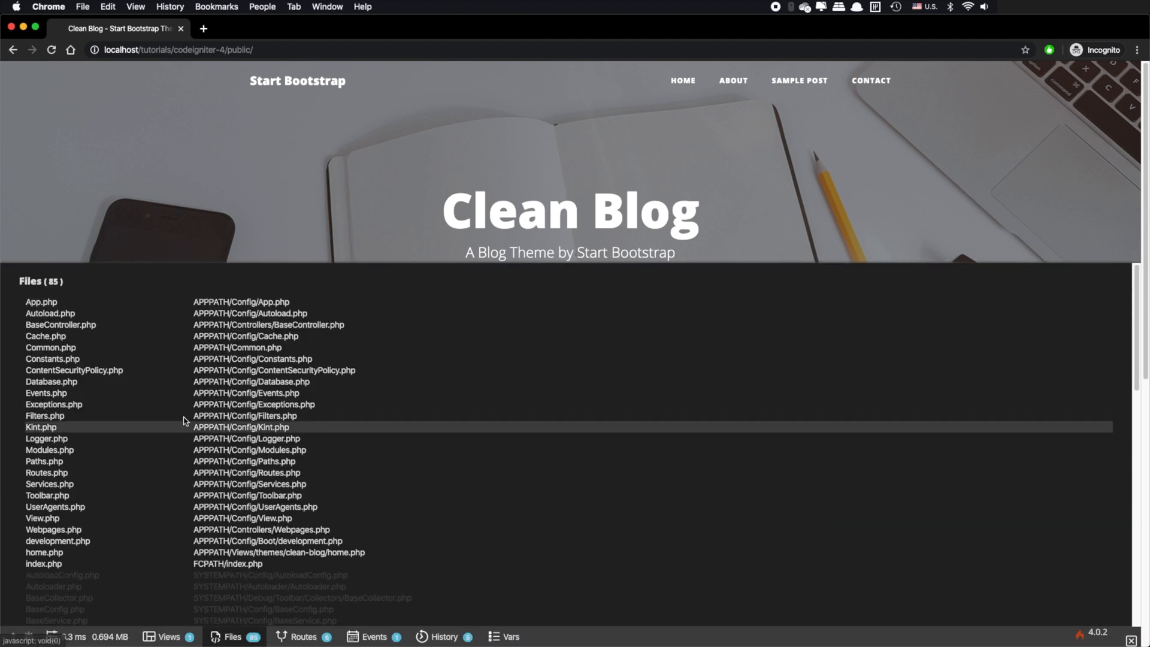
{"action": "left_click", "coordinate": [504, 635]}
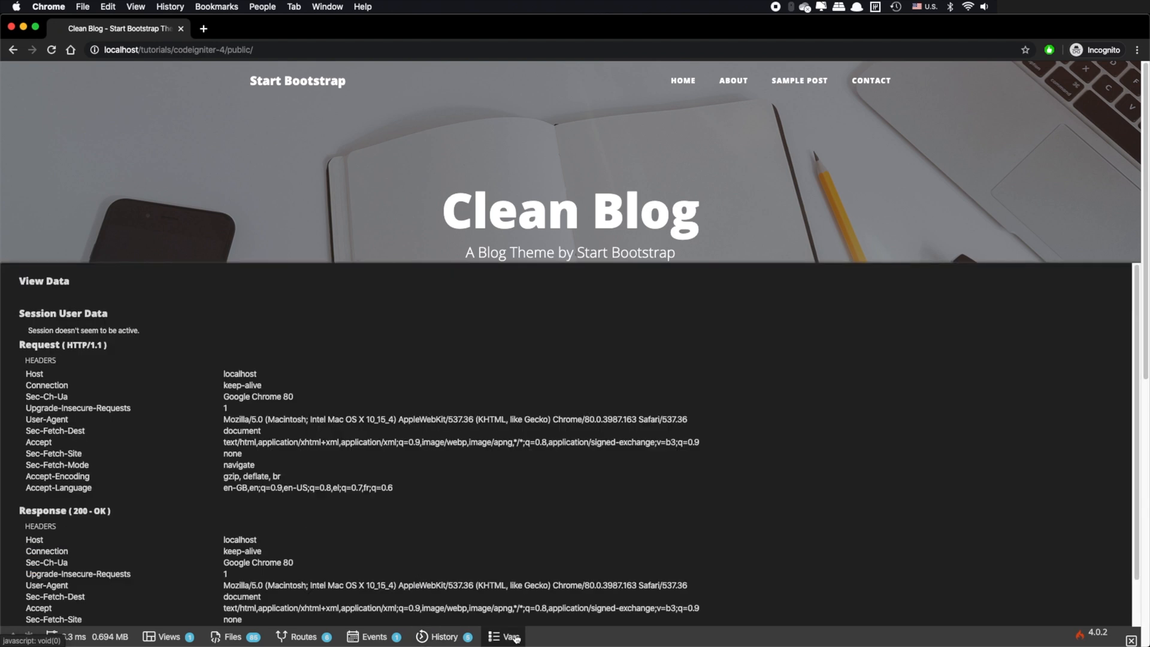
{"action": "left_click", "coordinate": [303, 636]}
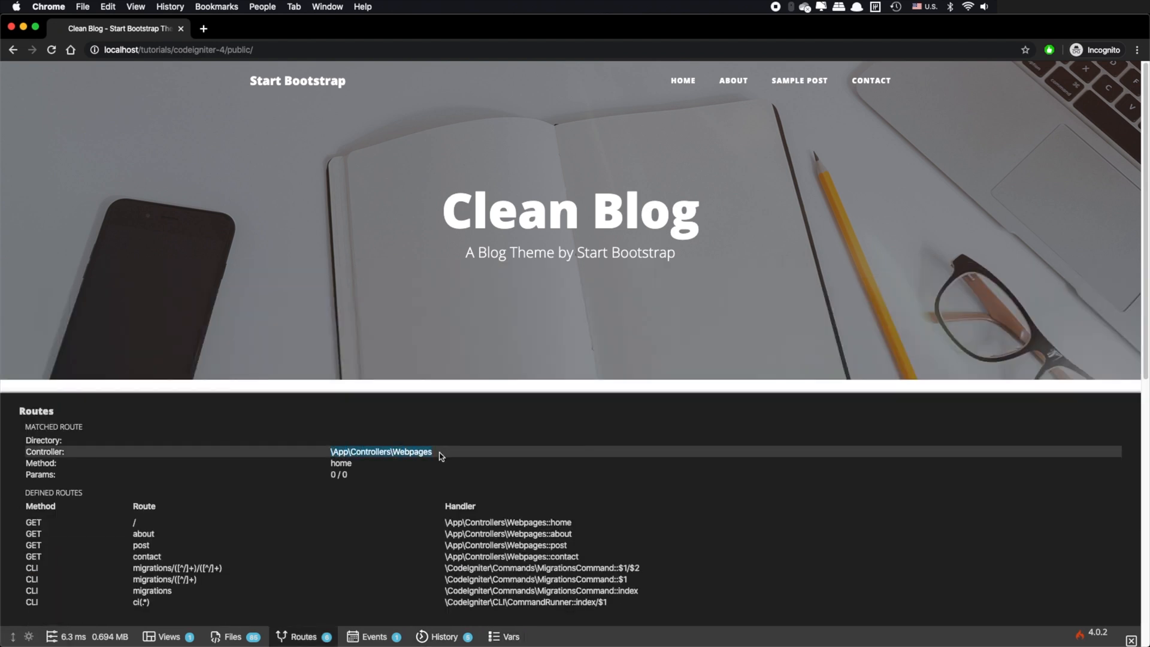
{"action": "mouse_move", "coordinate": [316, 560]}
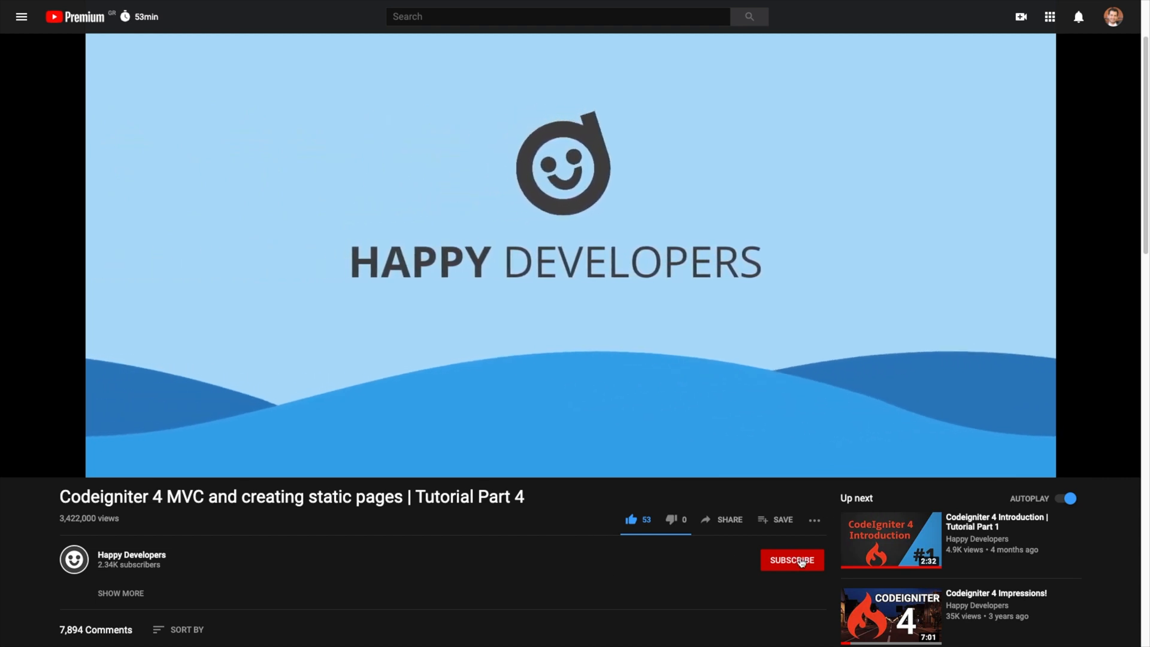
{"action": "left_click", "coordinate": [791, 560]}
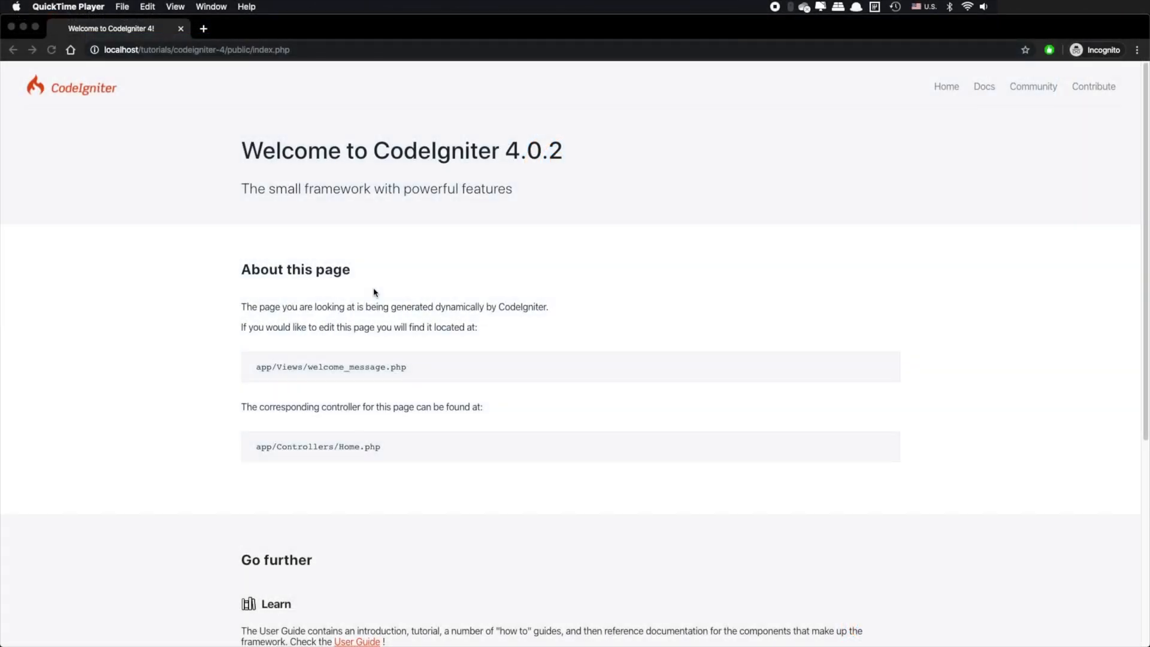
{"action": "mouse_move", "coordinate": [927, 523]}
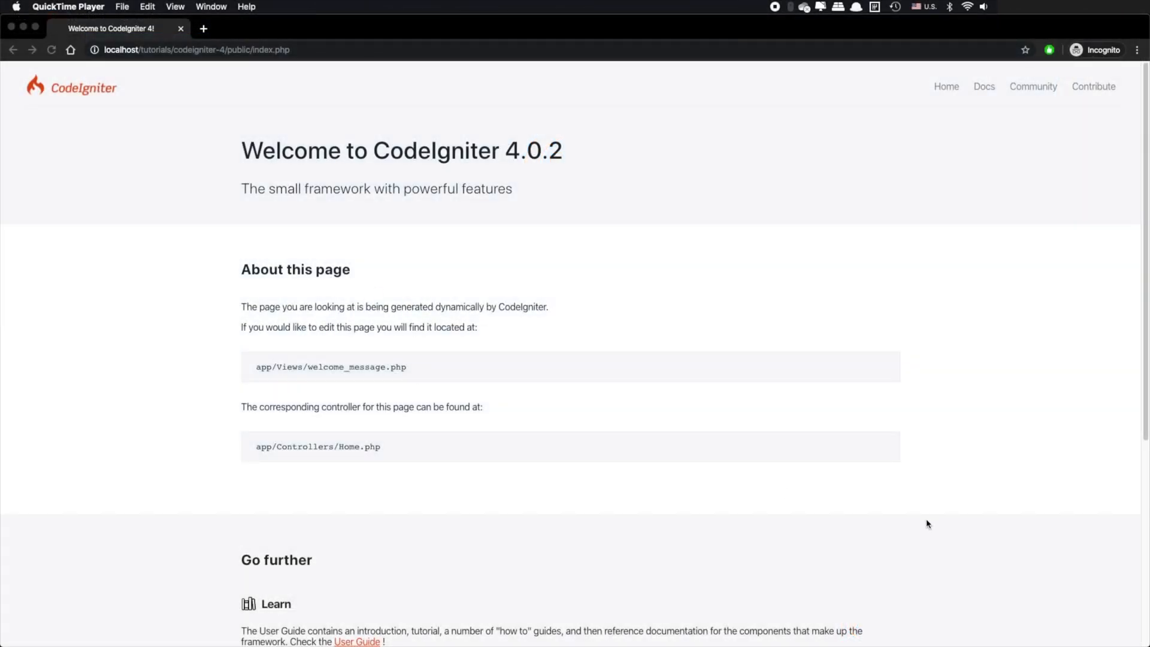
Step: Scroll to the welcome page footer and highlight the 'Environment: development' note
{"action": "scroll", "scroll_direction": "down", "scroll_amount": 3}
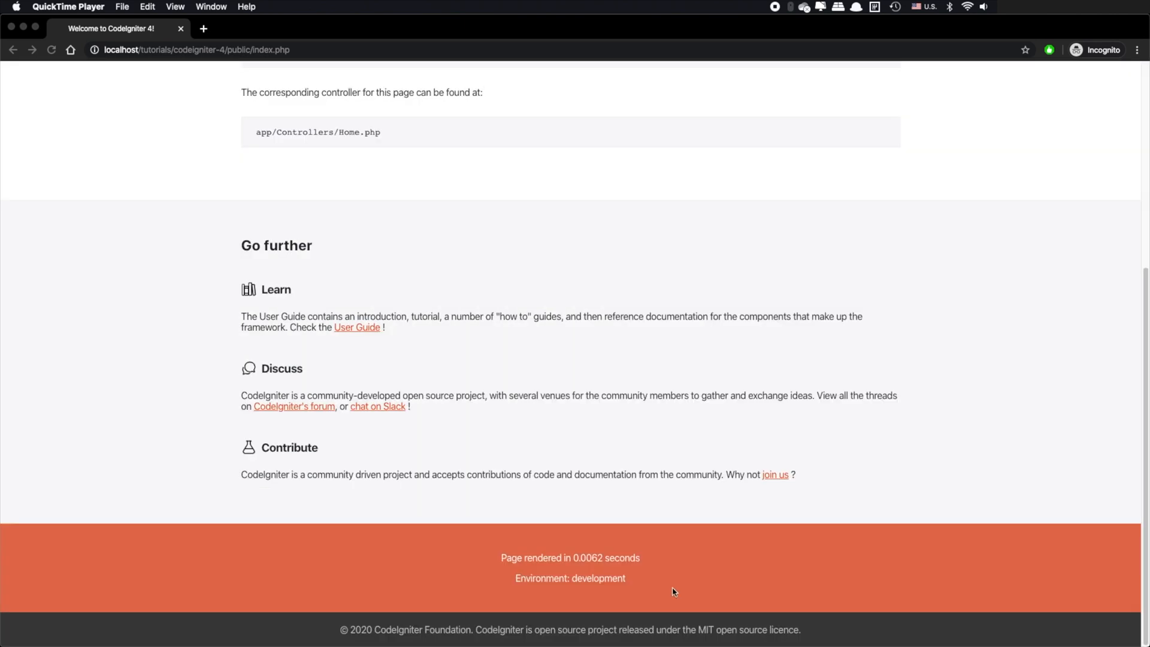
{"action": "double_click", "coordinate": [570, 577]}
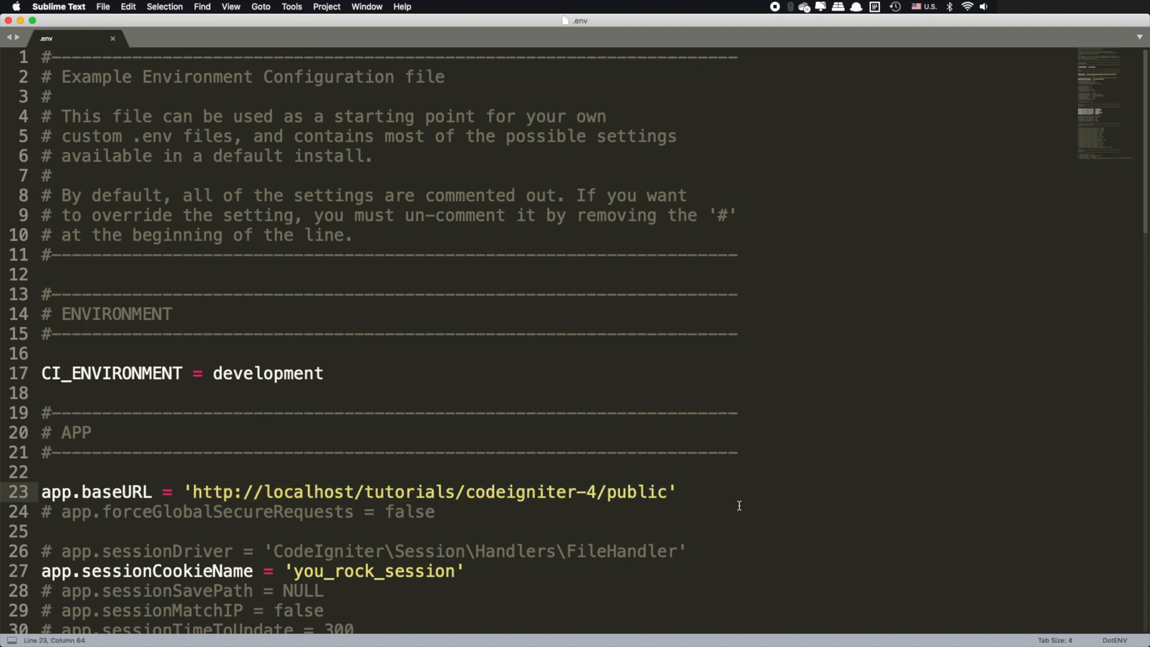
{"action": "mouse_move", "coordinate": [292, 632]}
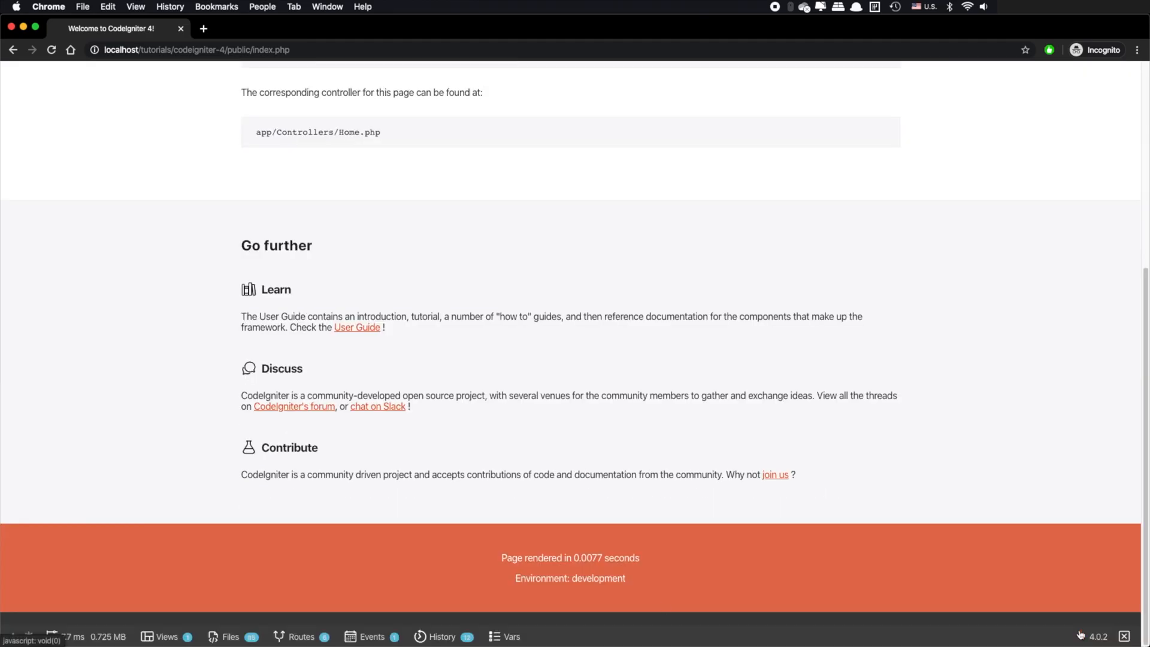
{"action": "mouse_move", "coordinate": [538, 635]}
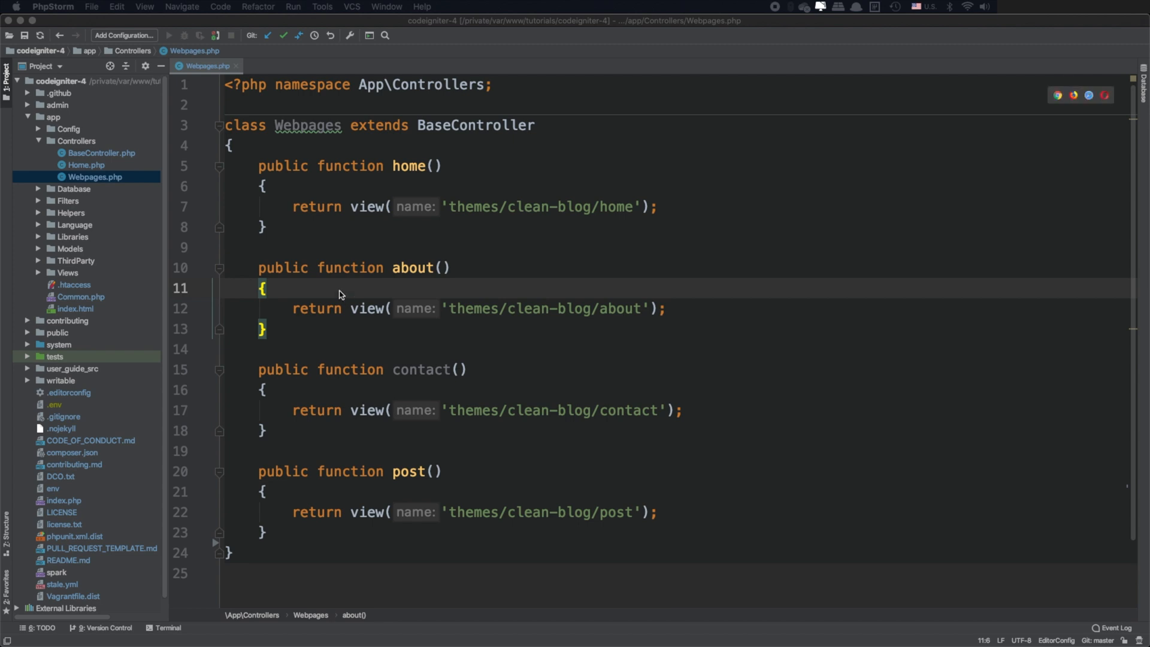
Step: Add `$error = 15/0;` at the start of about() so the page throws Division by zero
{"action": "type", "text": "$error ="}
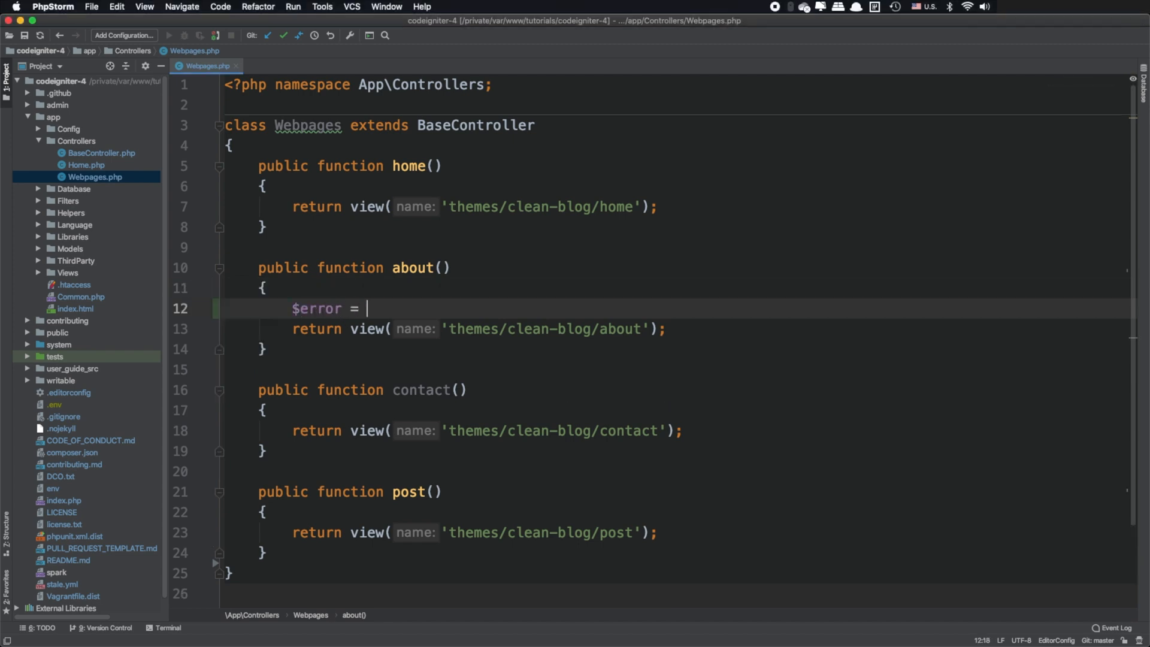
{"action": "type", "text": "15/0;"}
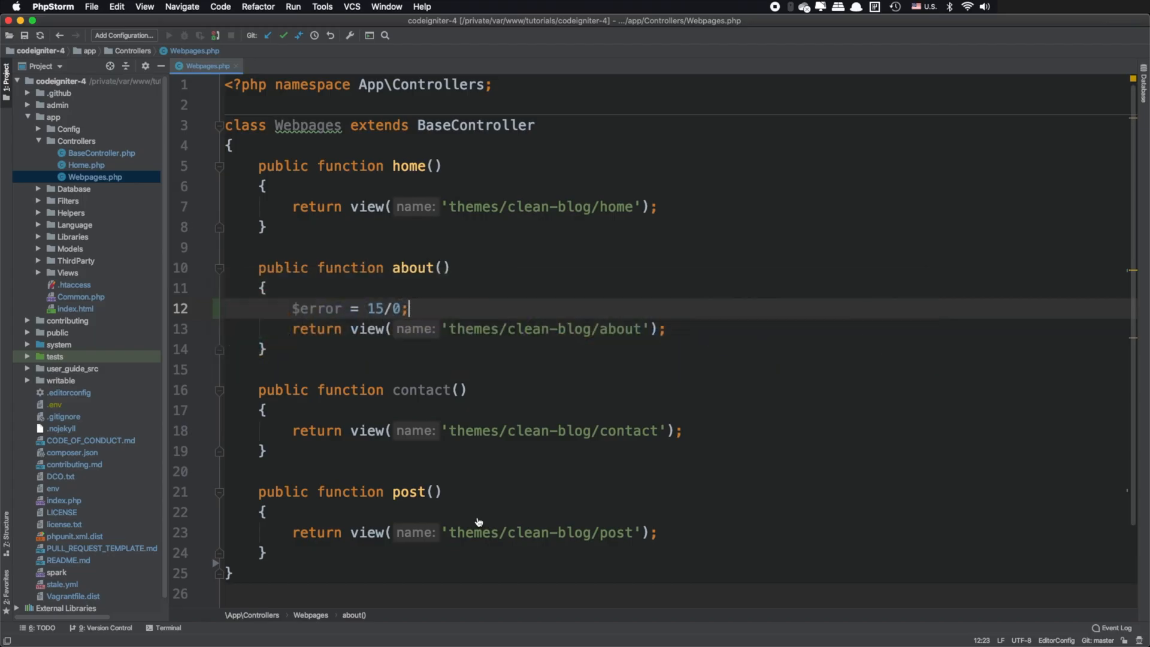
{"action": "left_click", "coordinate": [54, 403]}
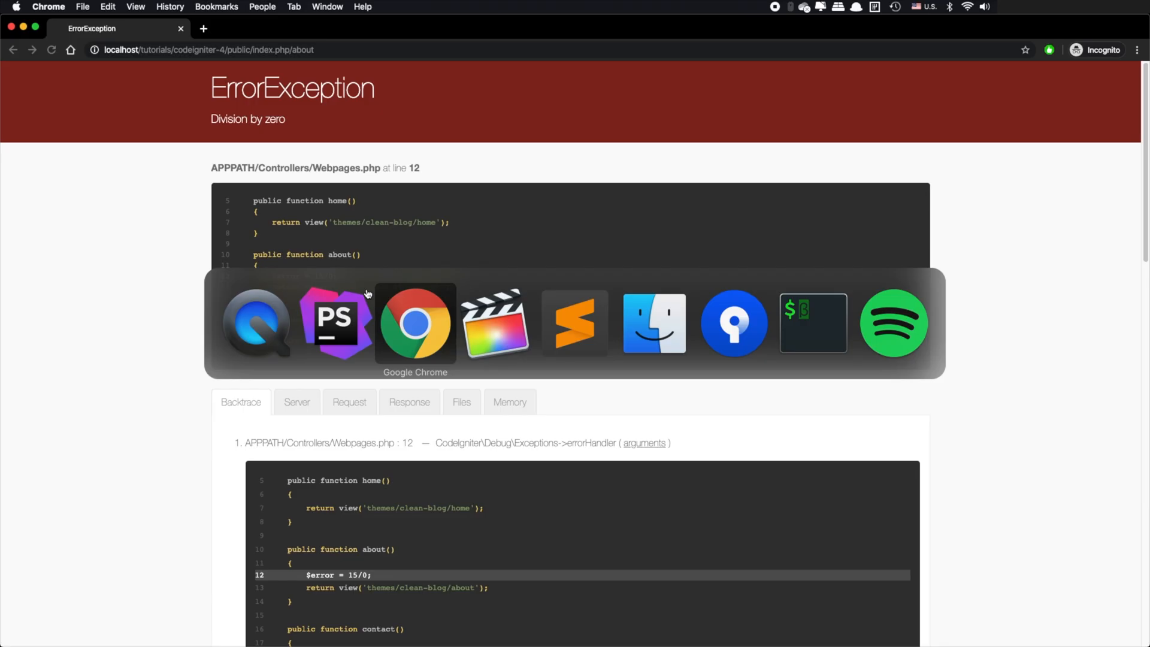
Step: Reload the about page for the Whoops error, then open .gitignore listing .env in Sublime Text
{"action": "left_click", "coordinate": [50, 50]}
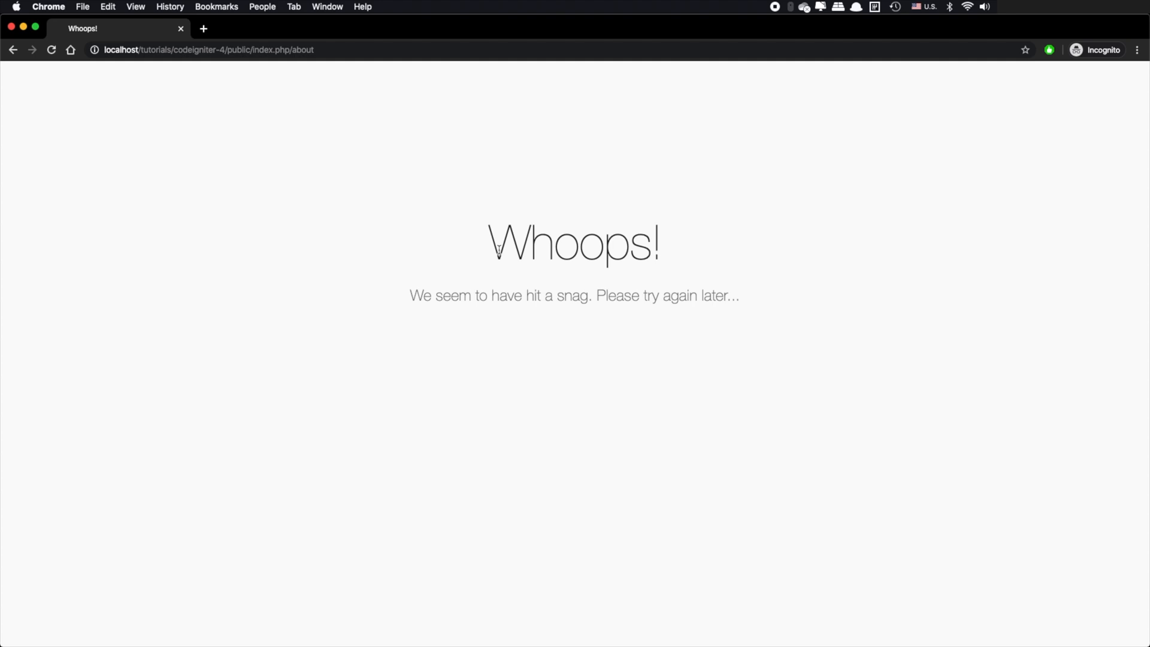
{"action": "mouse_move", "coordinate": [817, 407]}
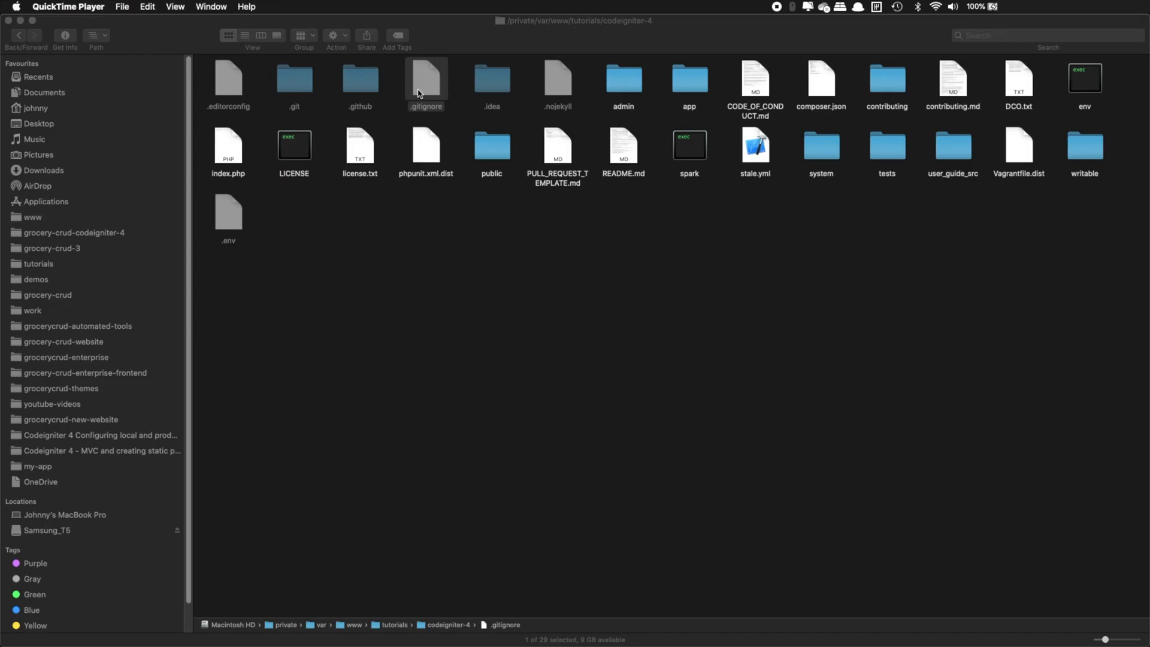
{"action": "double_click", "coordinate": [426, 79]}
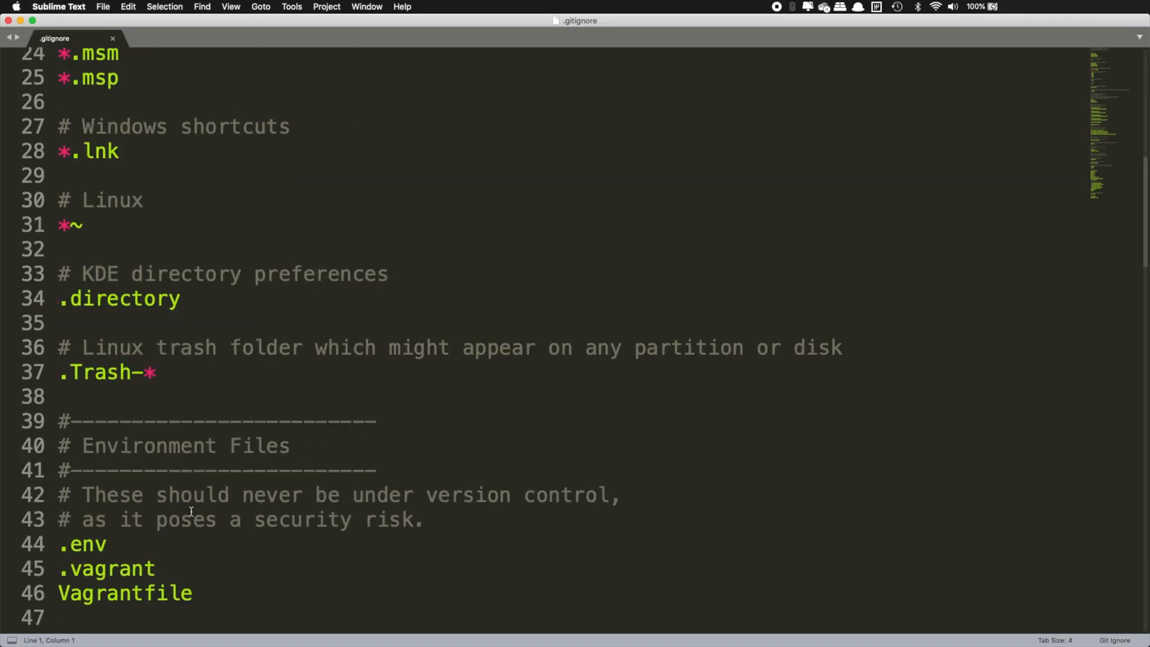